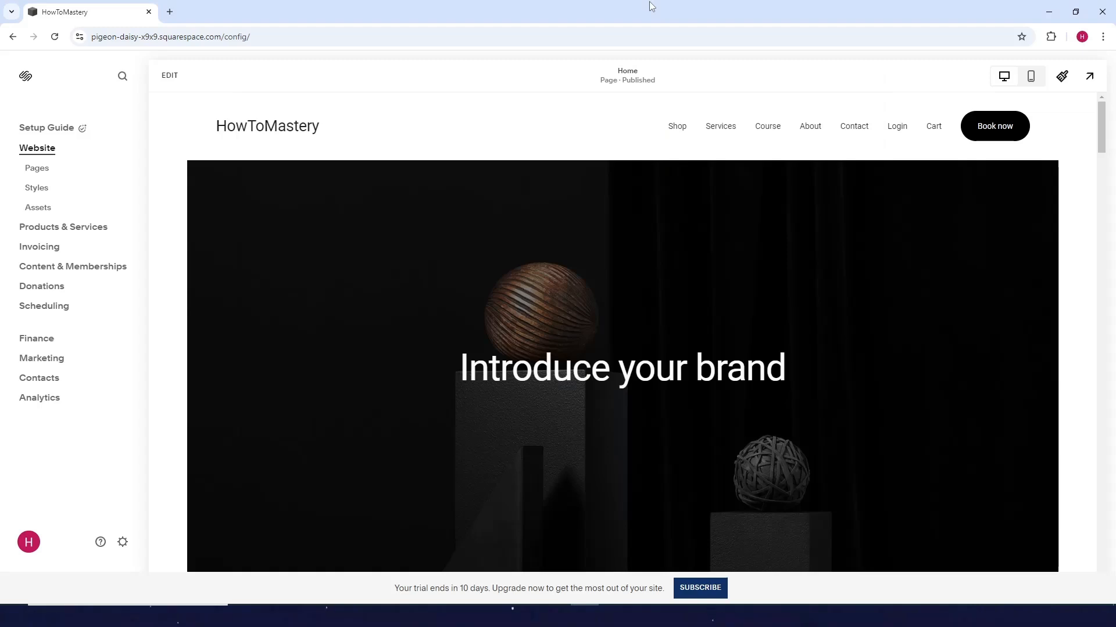
{"action": "mouse_move", "coordinate": [316, 127]}
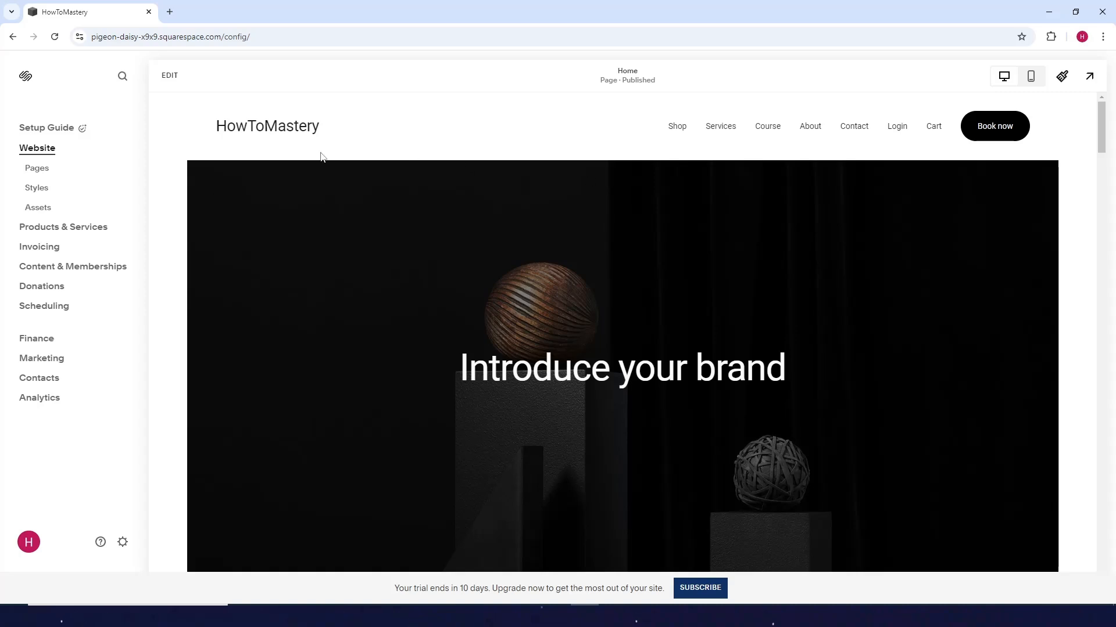
- Enter homepage editing and select the Featured Products section
{"action": "left_click", "coordinate": [170, 76]}
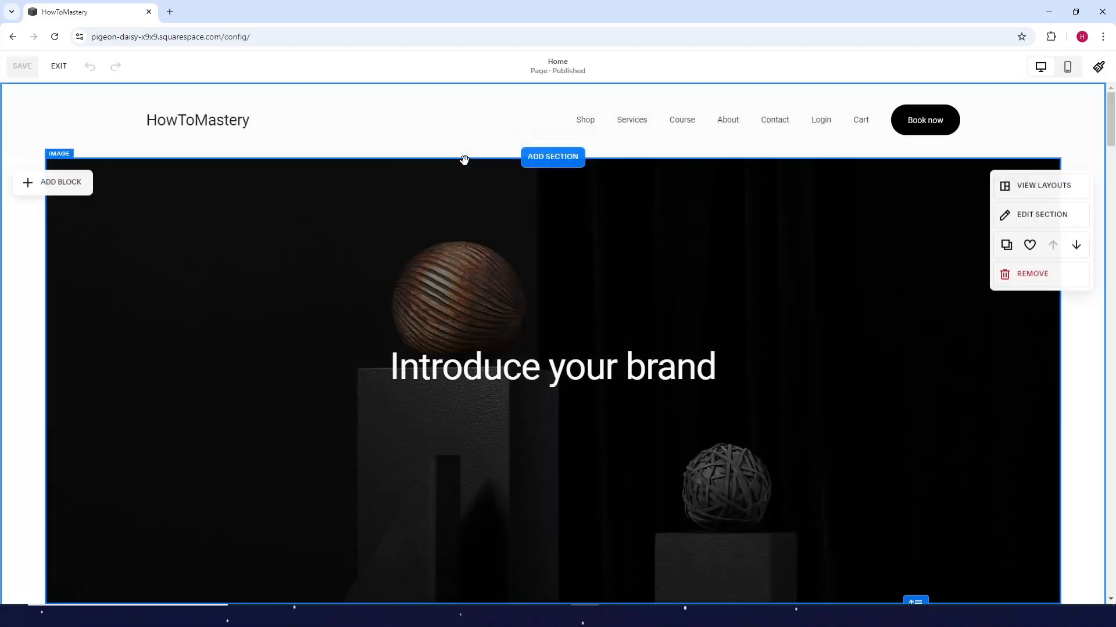
{"action": "scroll", "scroll_direction": "down", "scroll_amount": 3}
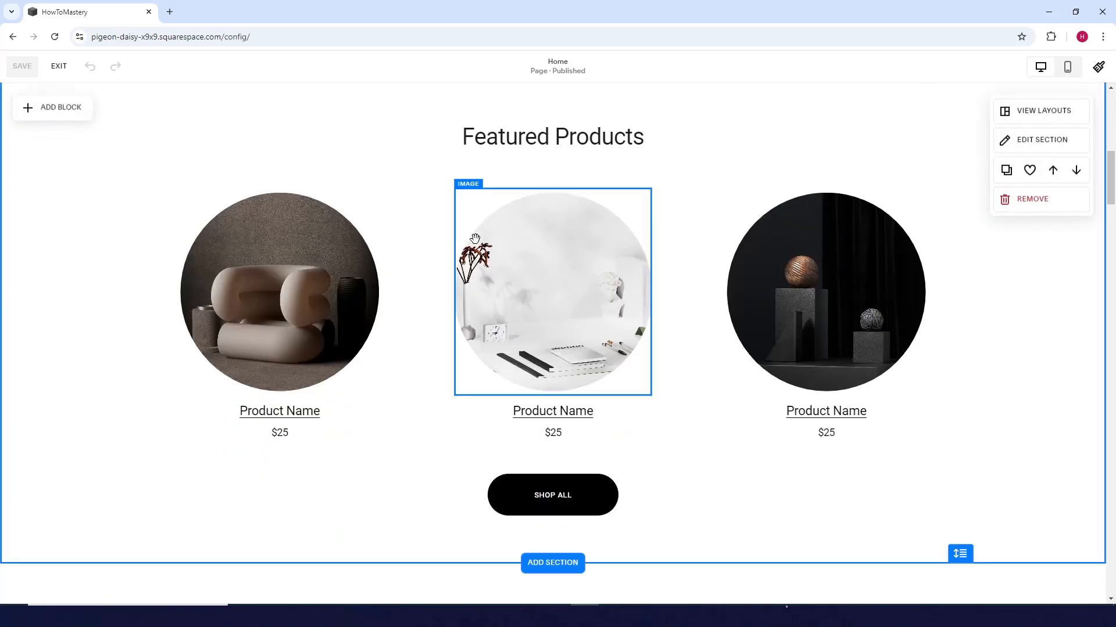
{"action": "left_click", "coordinate": [279, 291]}
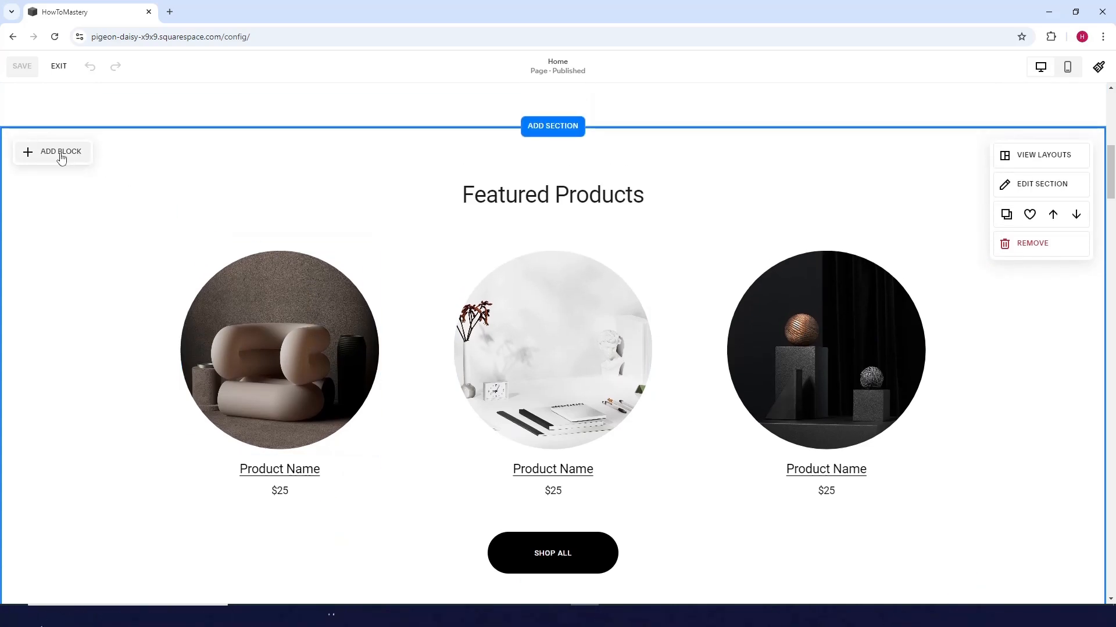
{"action": "left_click", "coordinate": [52, 151]}
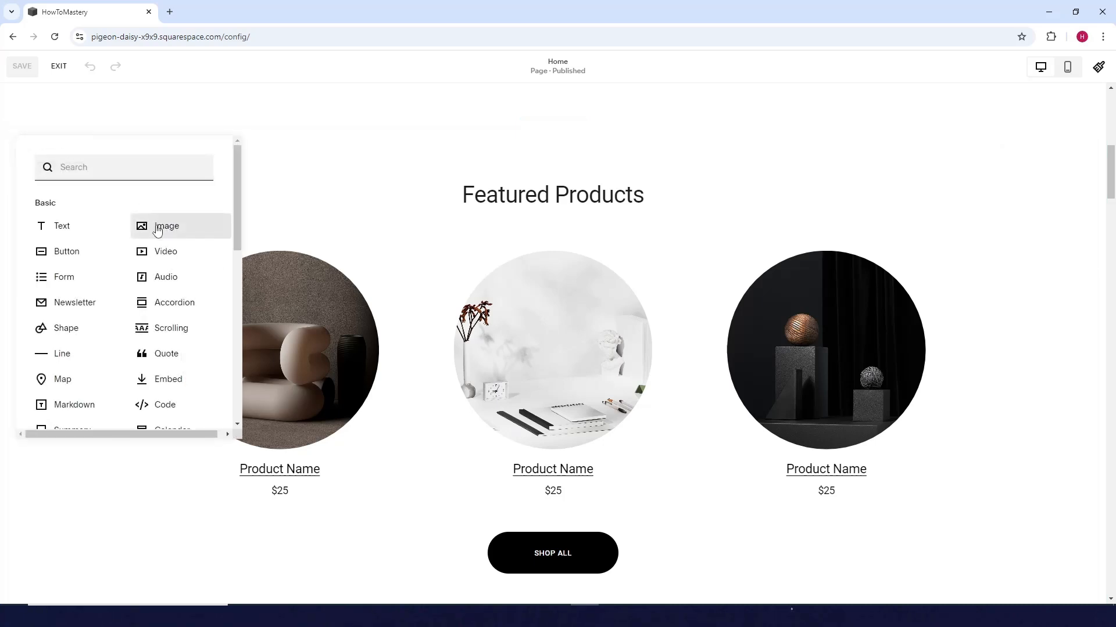
{"action": "left_click", "coordinate": [166, 227]}
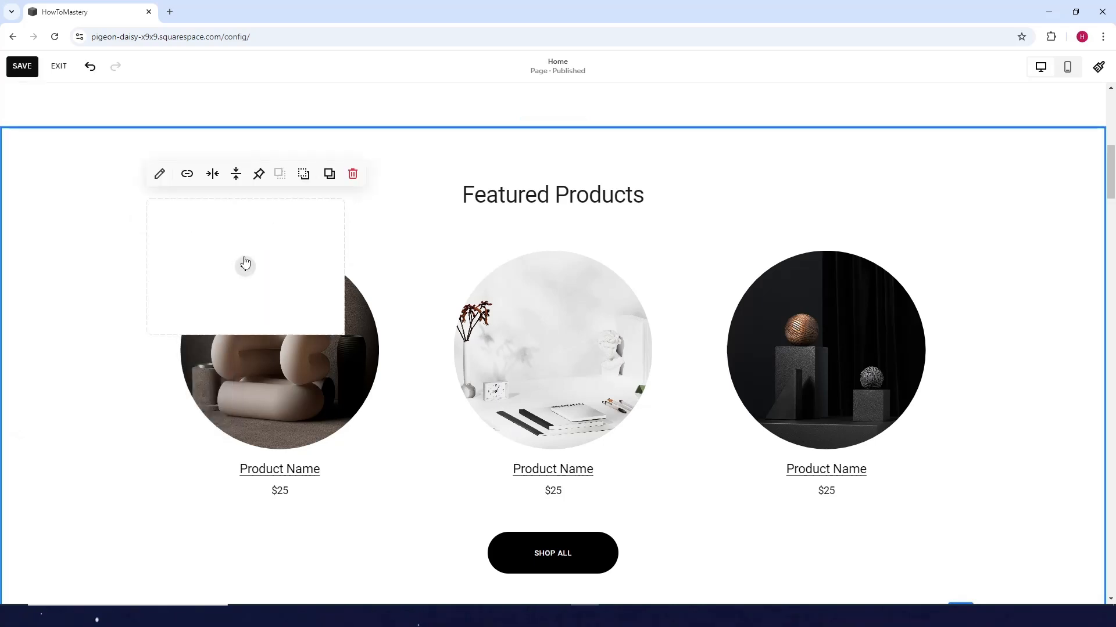
{"action": "left_click", "coordinate": [246, 264]}
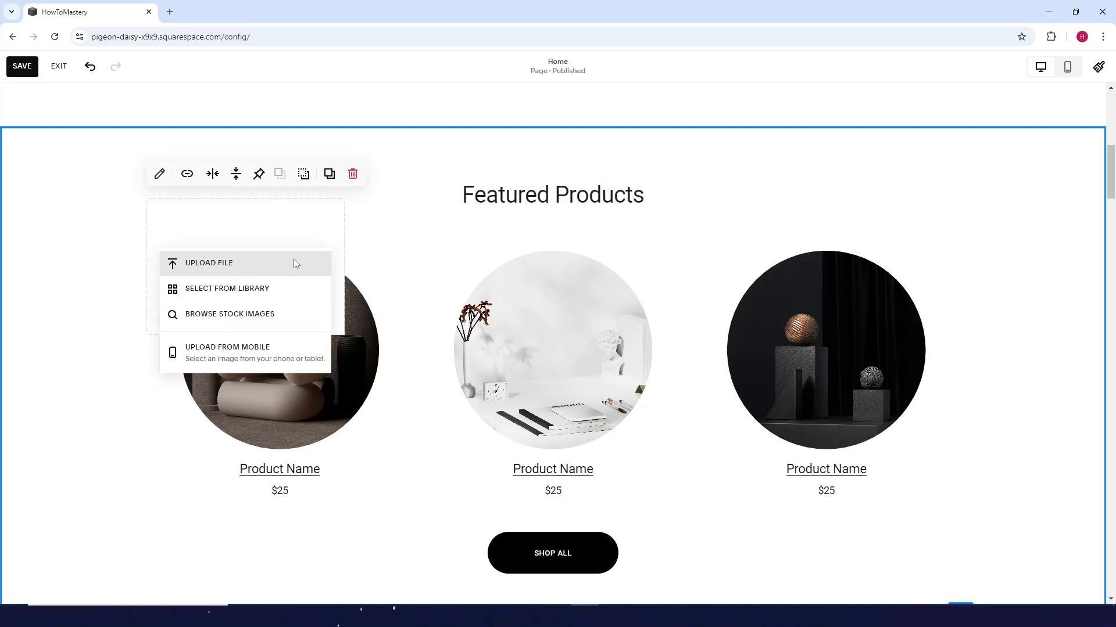
{"action": "mouse_move", "coordinate": [359, 179]}
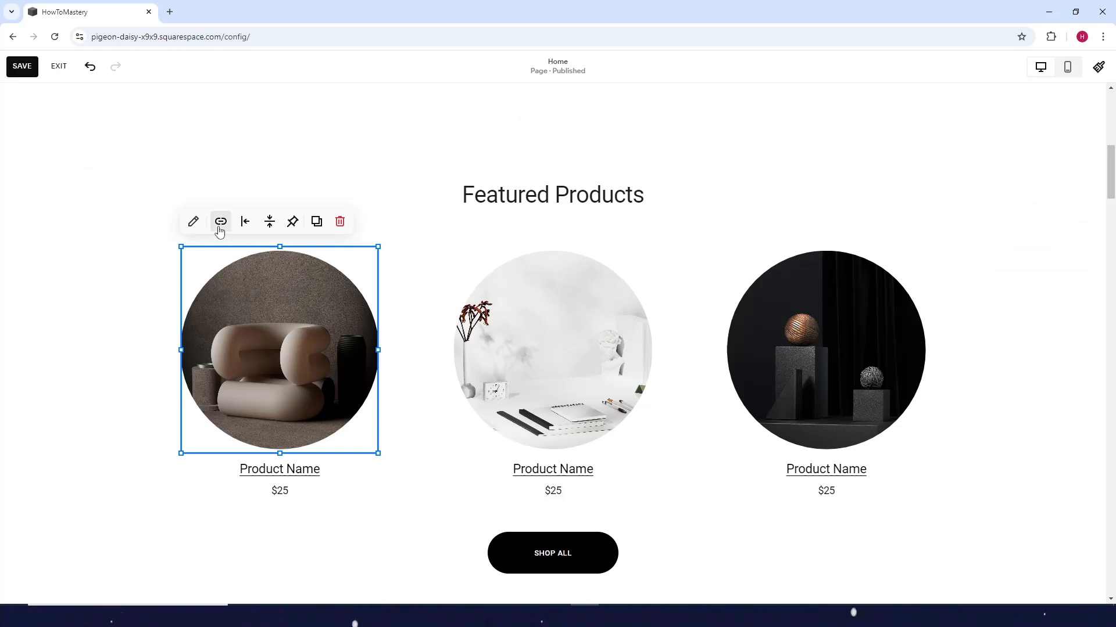
{"action": "mouse_move", "coordinate": [221, 220]}
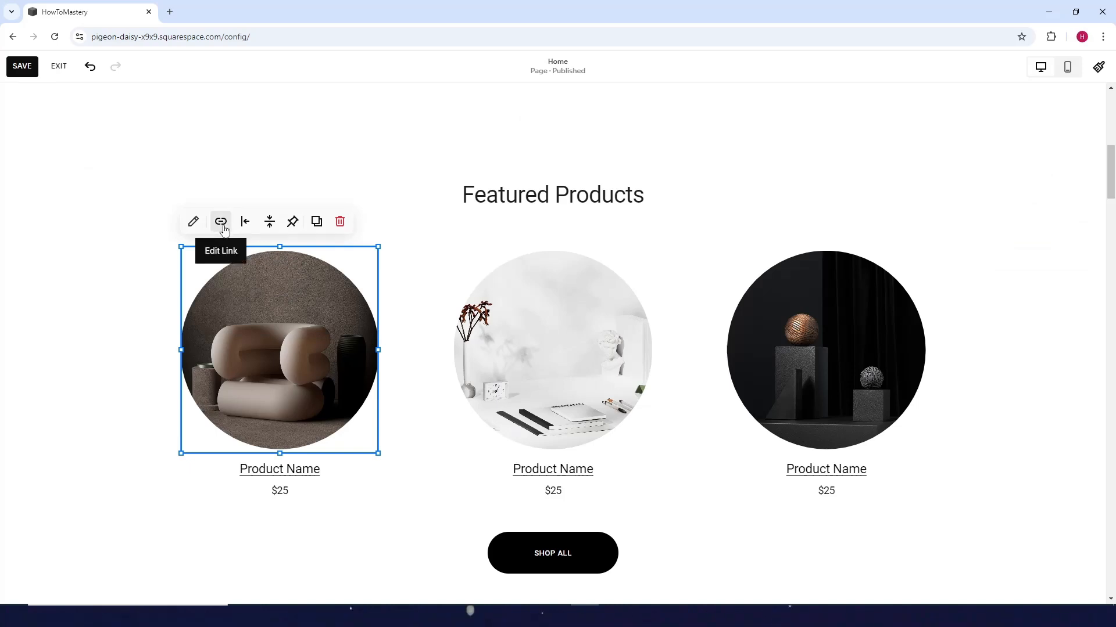
- Open the first product image's link settings, keep it as a web address, and focus the URL field
{"action": "left_click", "coordinate": [219, 221]}
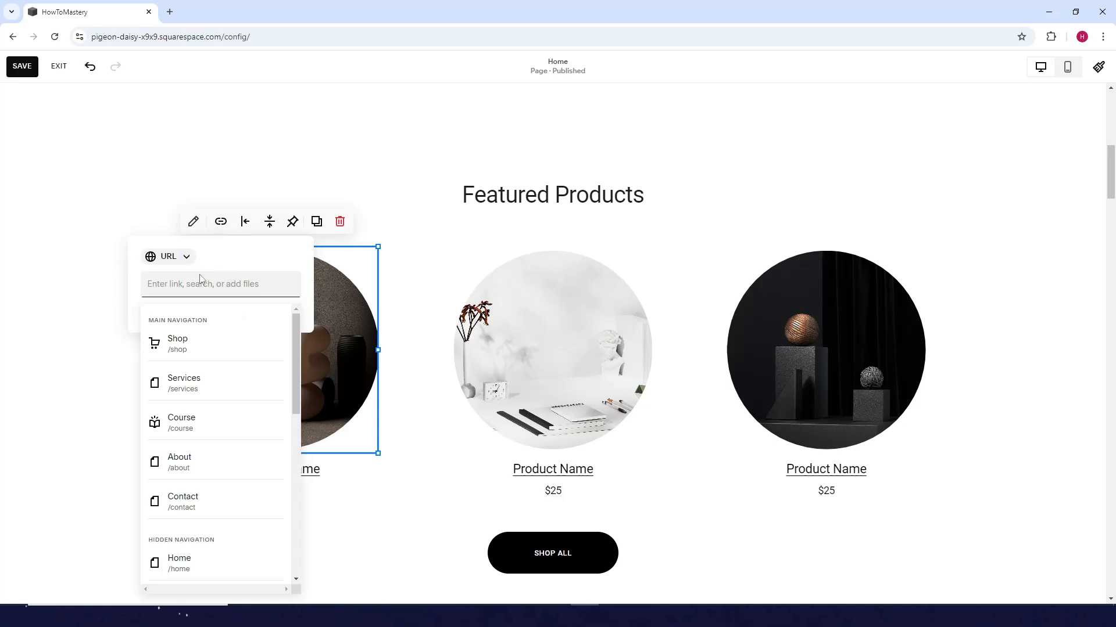
{"action": "left_click", "coordinate": [167, 257]}
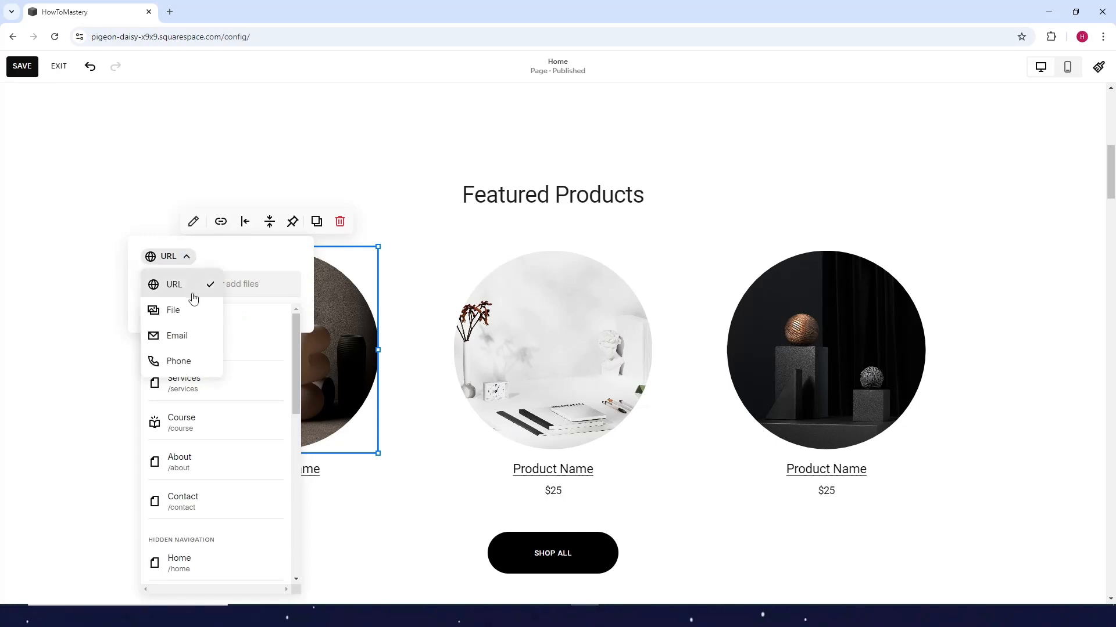
{"action": "mouse_move", "coordinate": [183, 335]}
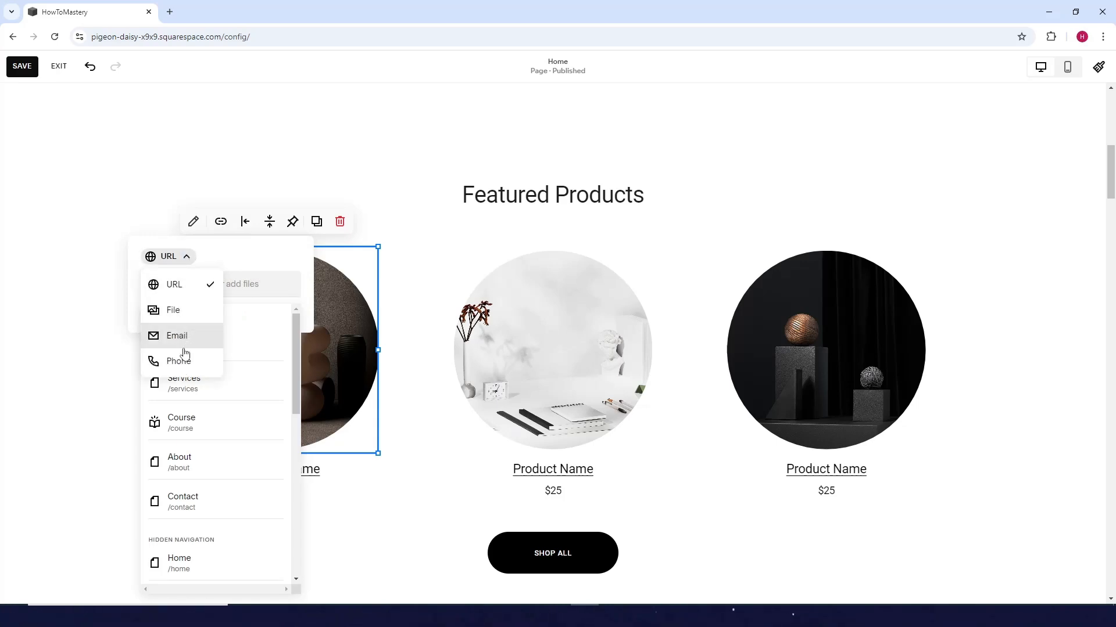
{"action": "left_click", "coordinate": [167, 257]}
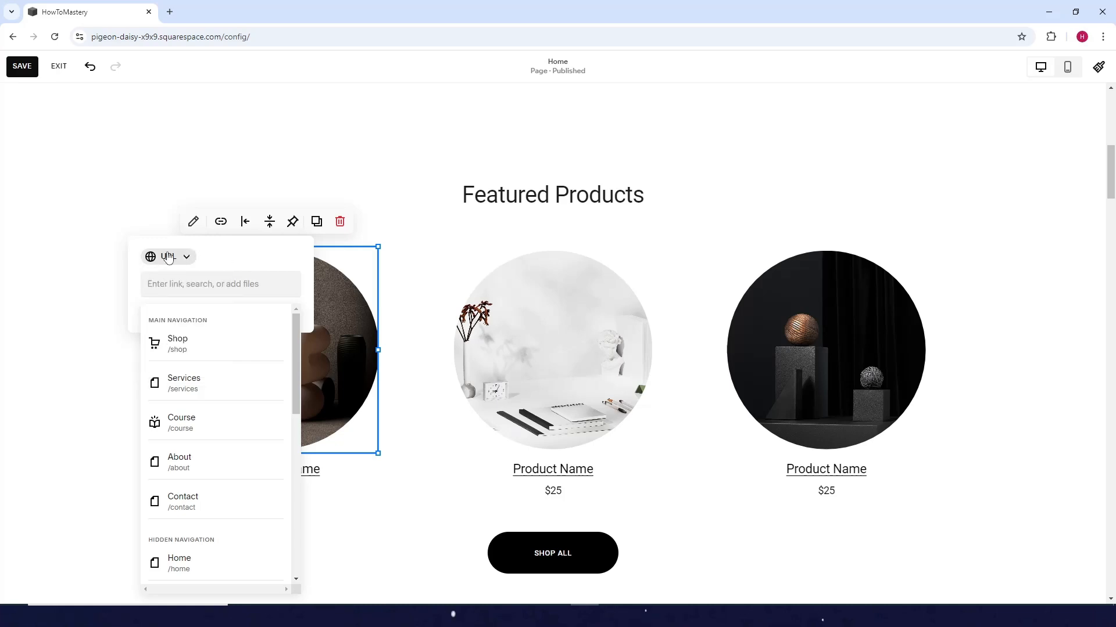
{"action": "left_click", "coordinate": [220, 283]}
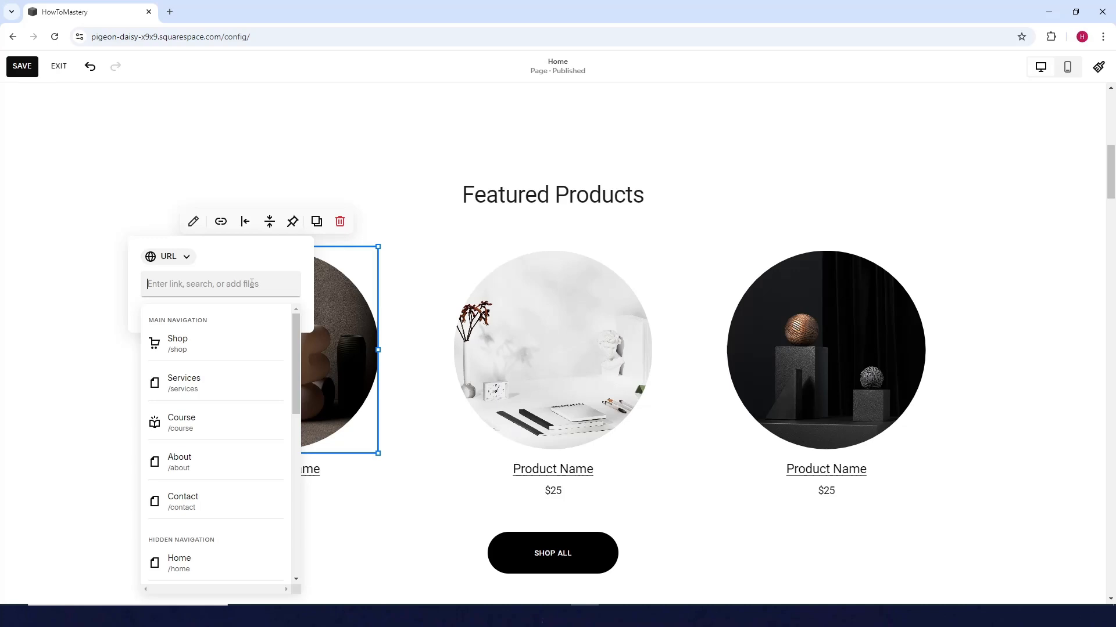
- Enter youtube.com as the image's link address
{"action": "type", "text": "youtu"}
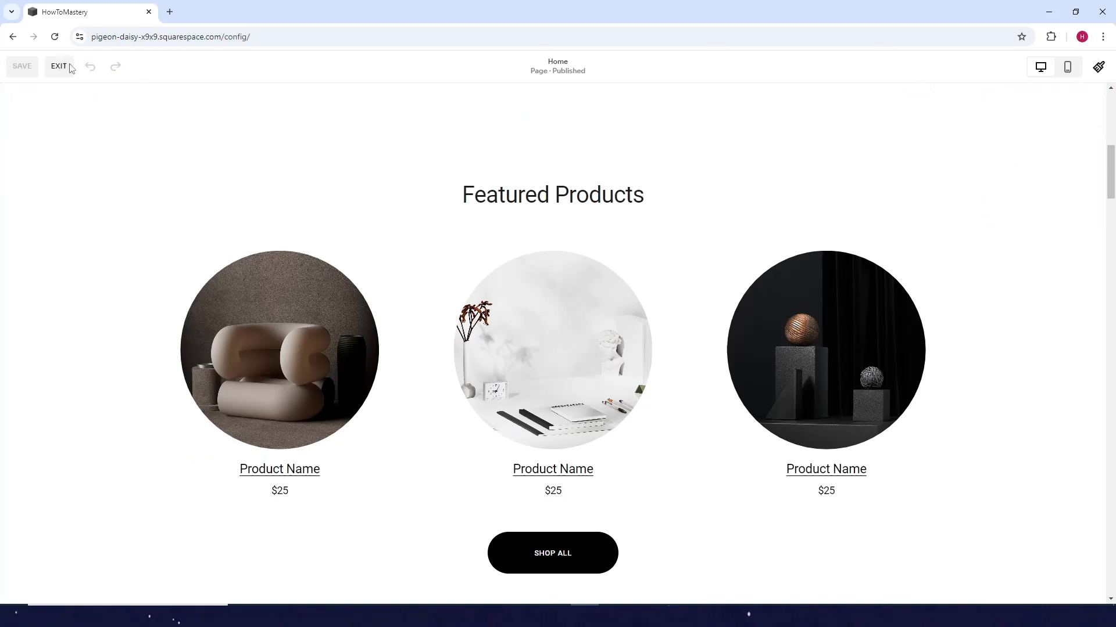
- Exit the editor, preview the live site, and follow the first product image's link to YouTube
{"action": "left_click", "coordinate": [59, 66]}
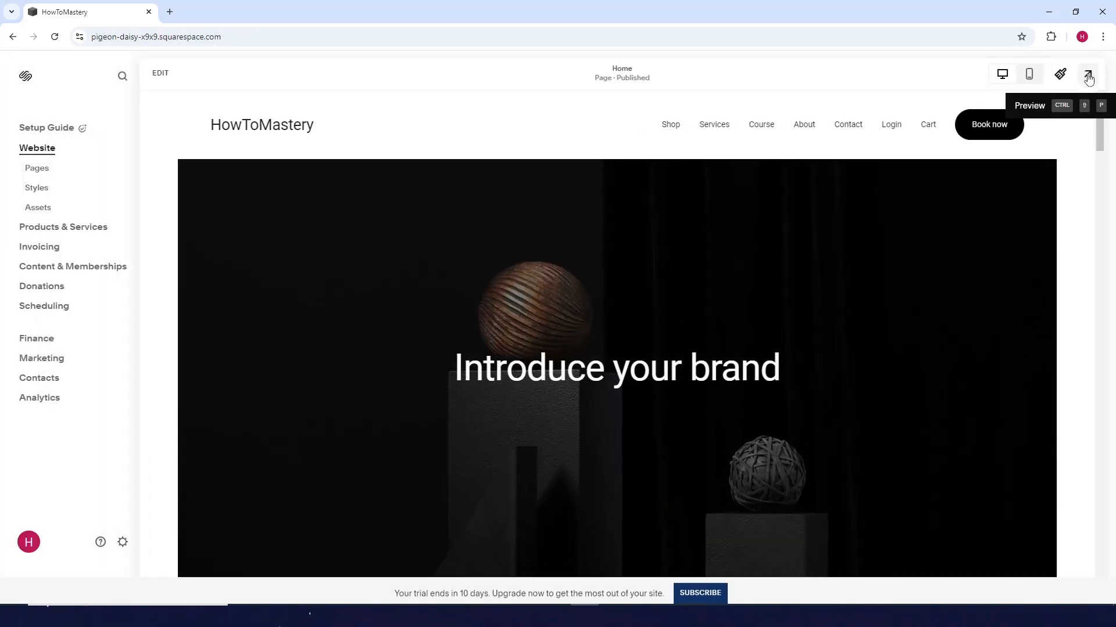
{"action": "left_click", "coordinate": [1087, 74]}
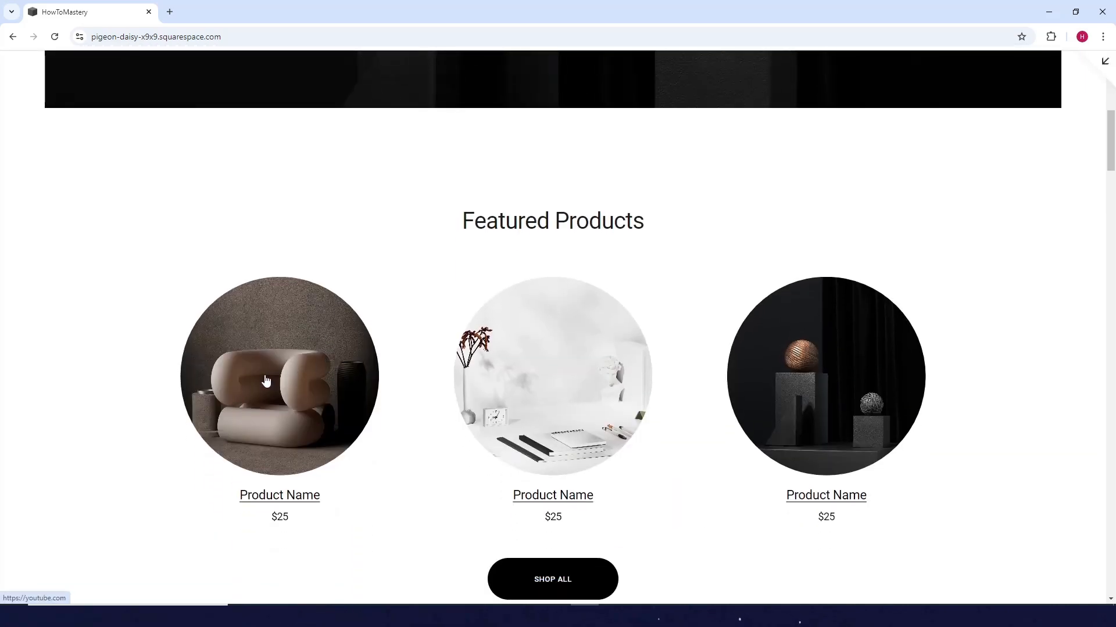
{"action": "left_click", "coordinate": [280, 377]}
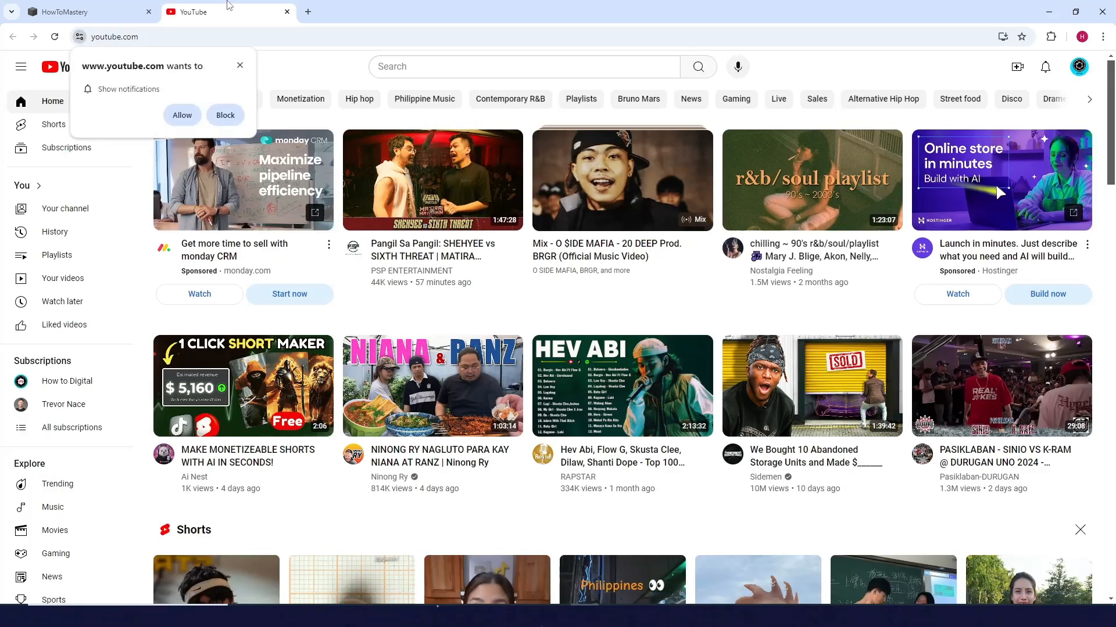
{"action": "mouse_move", "coordinate": [419, 93]}
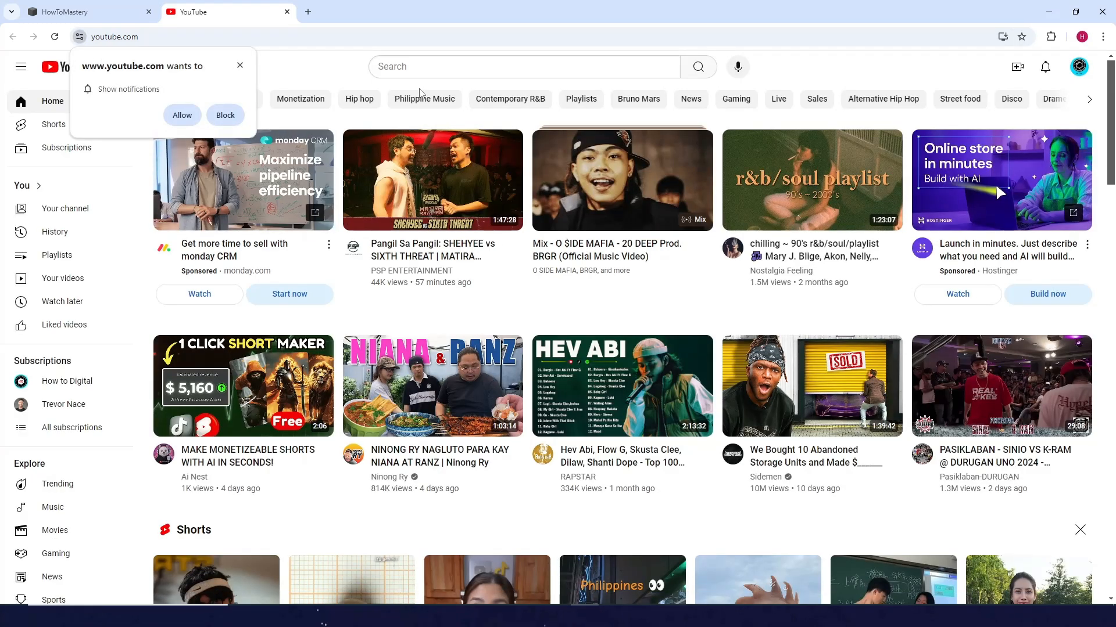
{"action": "mouse_move", "coordinate": [521, 6]}
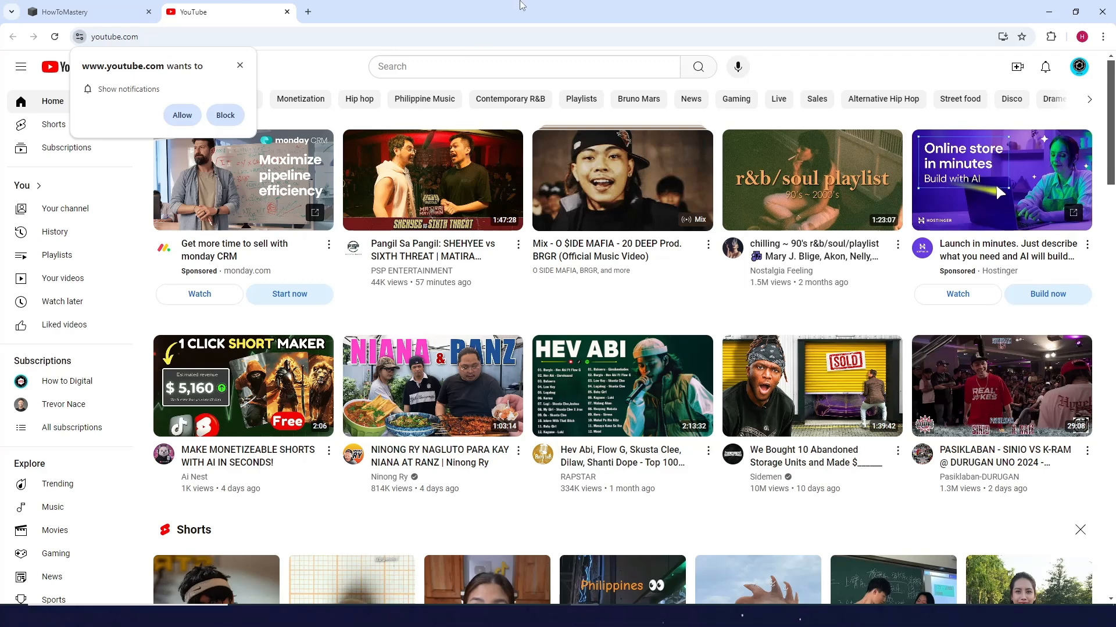